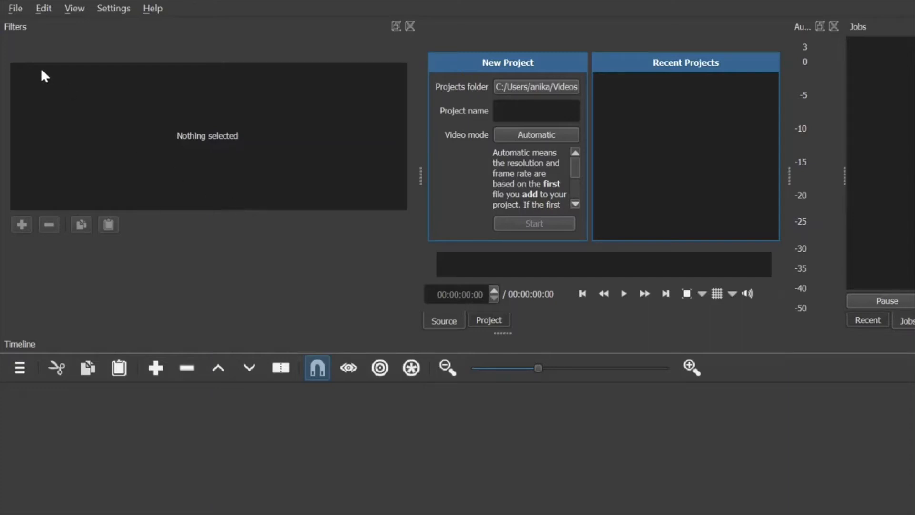
mouse_move(38, 64)
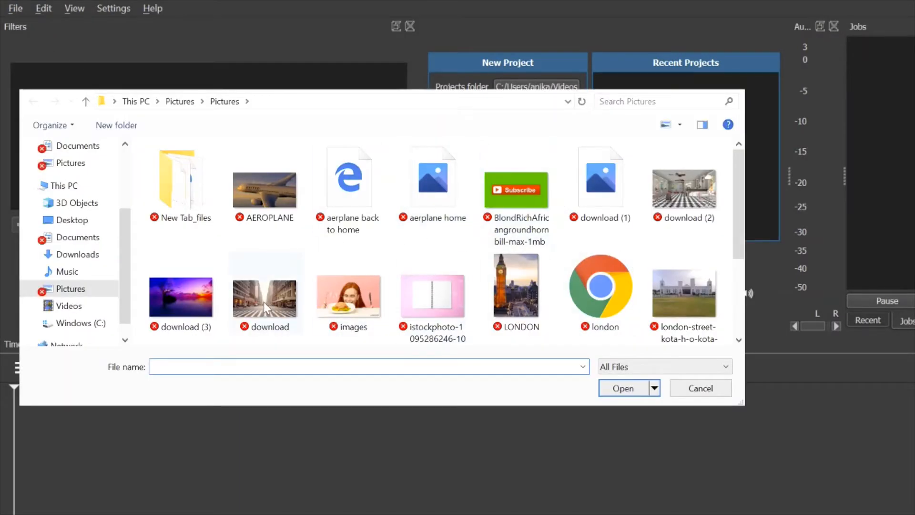
Load download (3).jpg, the purple sunset, and drop it onto the timeline as the background track
click(180, 281)
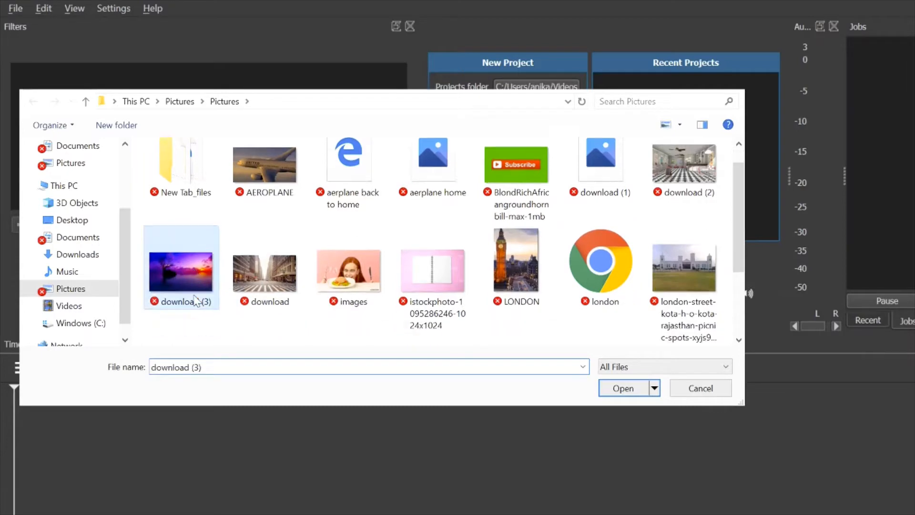
click(622, 388)
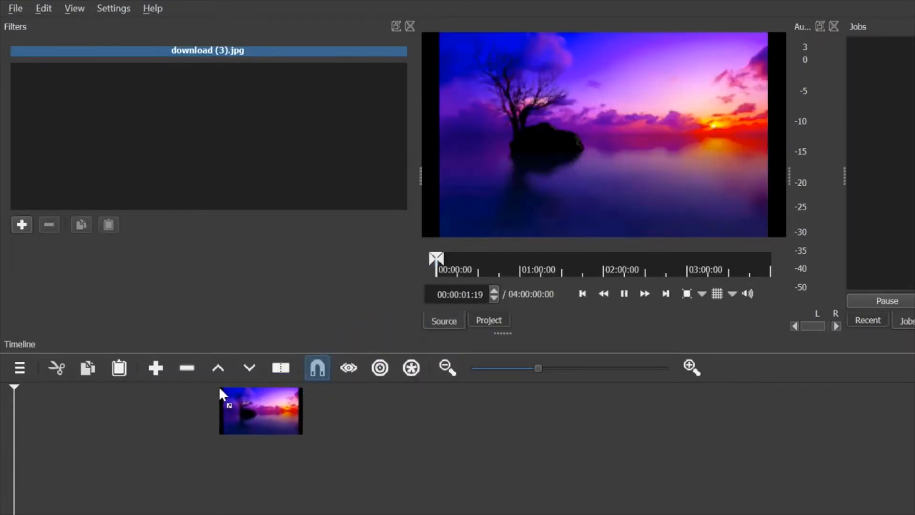
drag(261, 410, 68, 482)
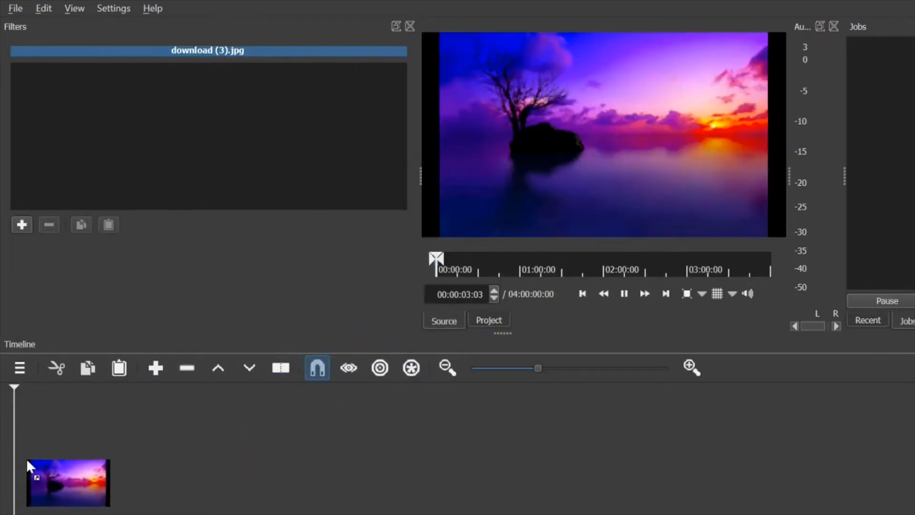
click(19, 368)
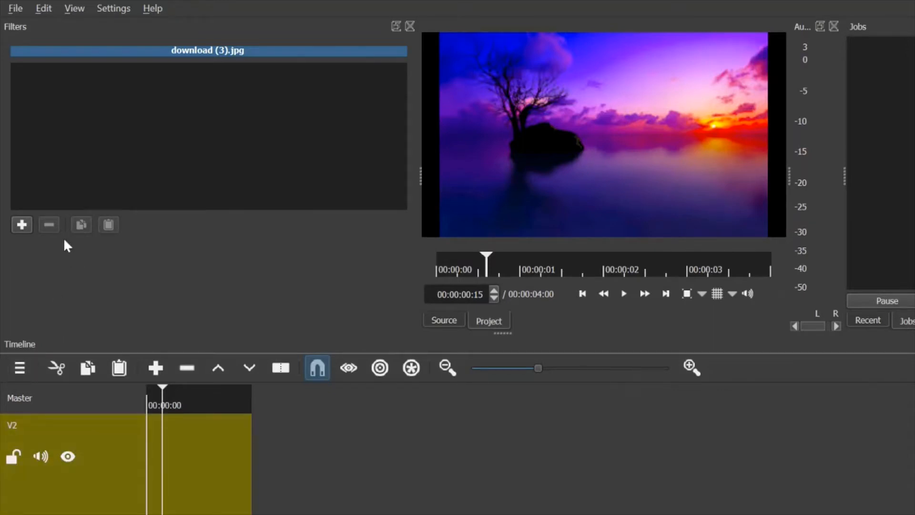
mouse_move(145, 134)
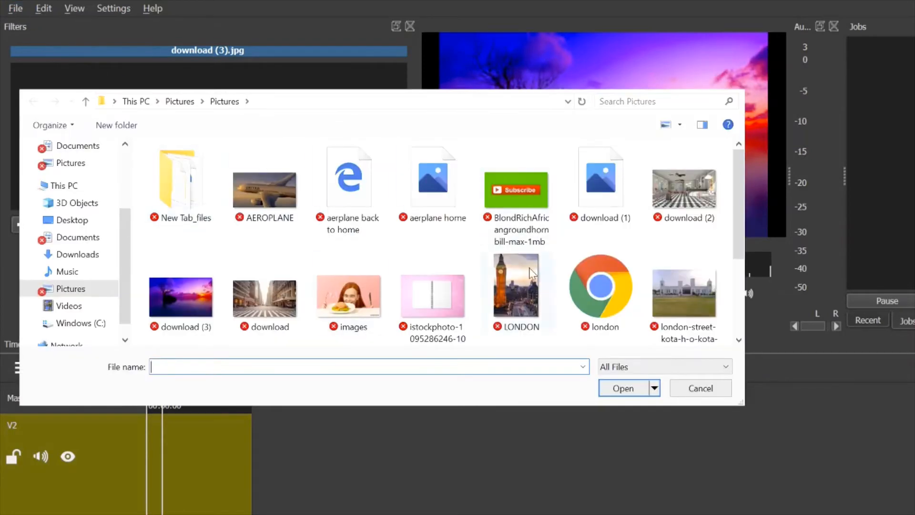
Load the BlondRichAfricangroundhornbill GIF onto track V2 above the sunset and start adding a filter
click(516, 190)
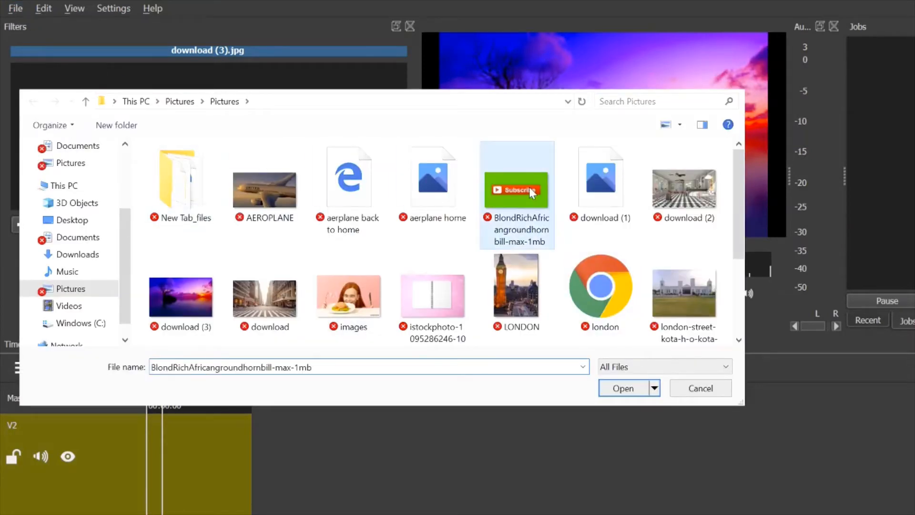
click(622, 388)
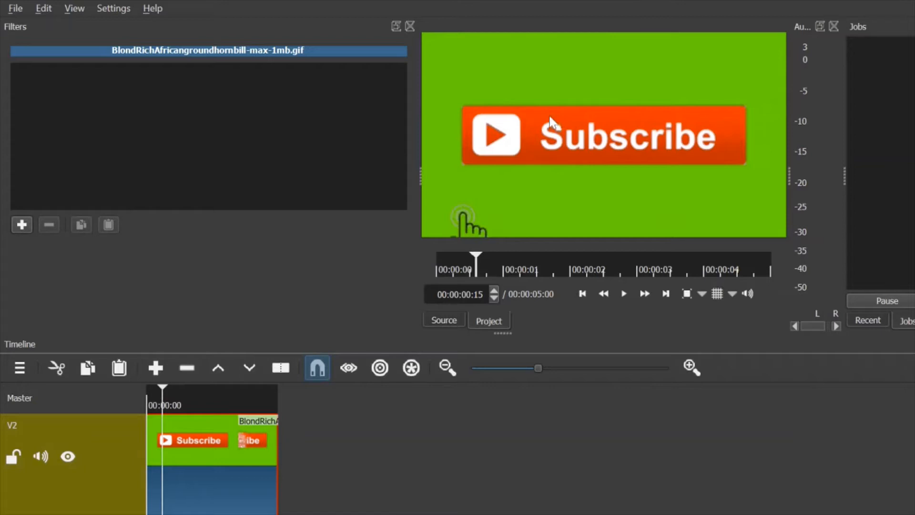
click(22, 224)
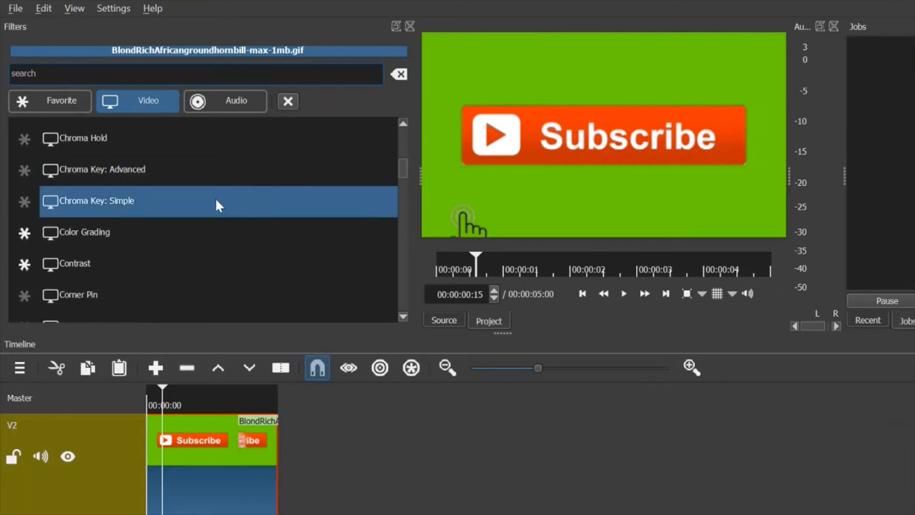
mouse_move(181, 207)
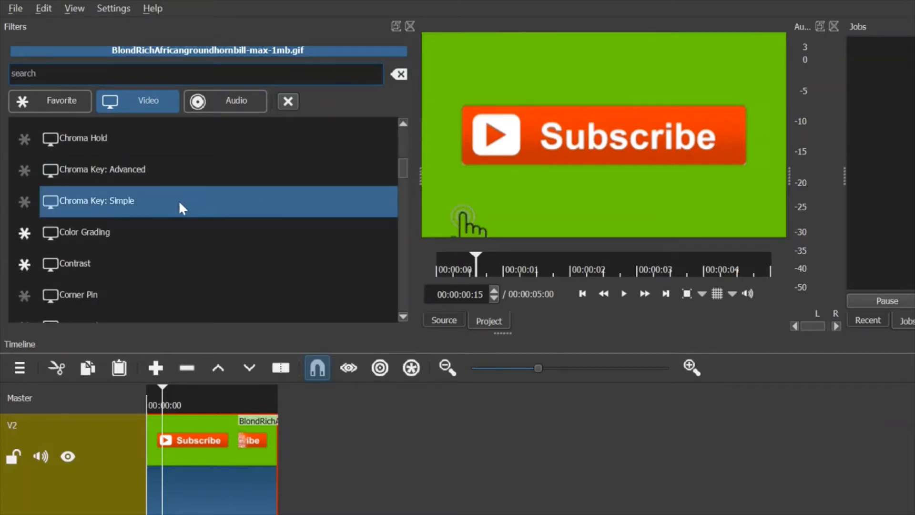
Apply Chroma Key: Simple to the GIF with Distance about 36% and preview from the start
double_click(98, 201)
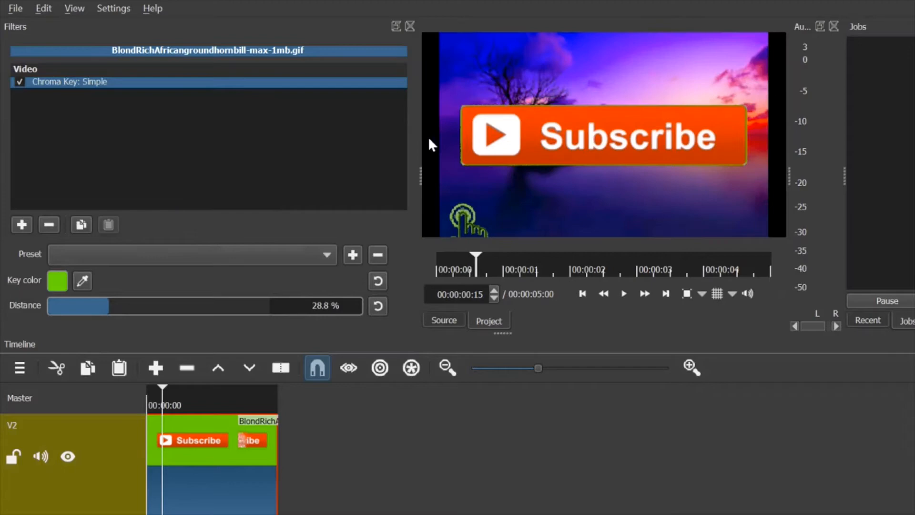
drag(79, 305, 116, 305)
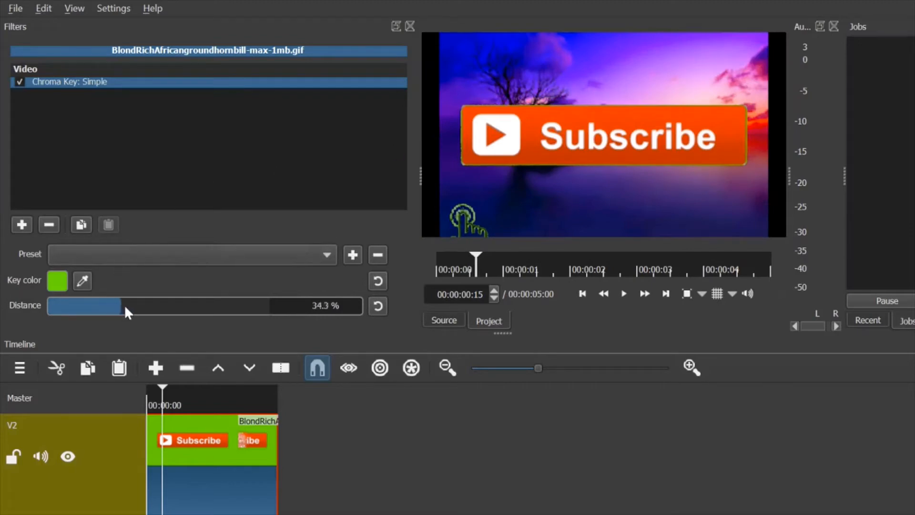
drag(116, 305, 133, 305)
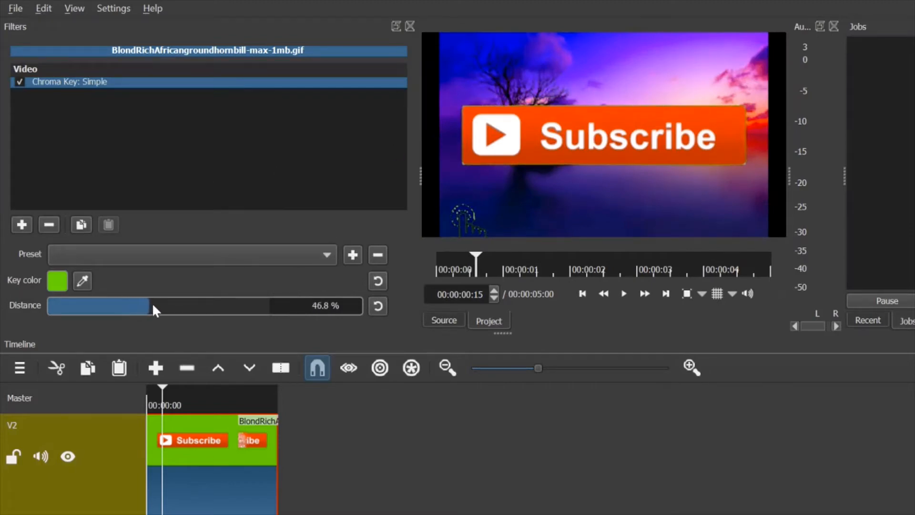
drag(152, 305, 127, 305)
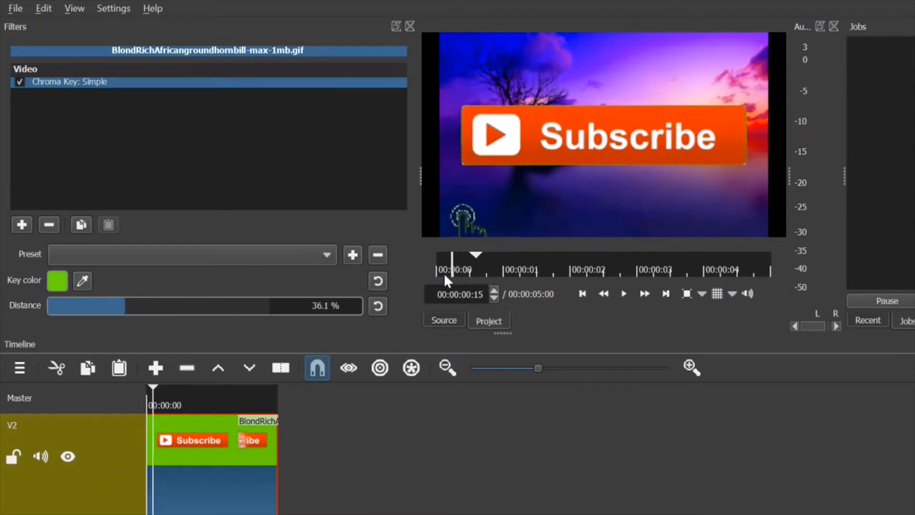
click(623, 294)
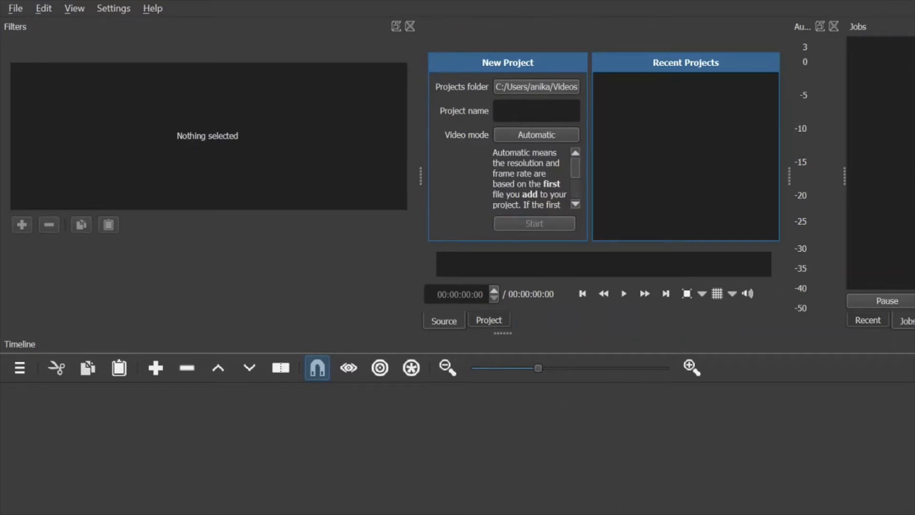
mouse_move(5, 19)
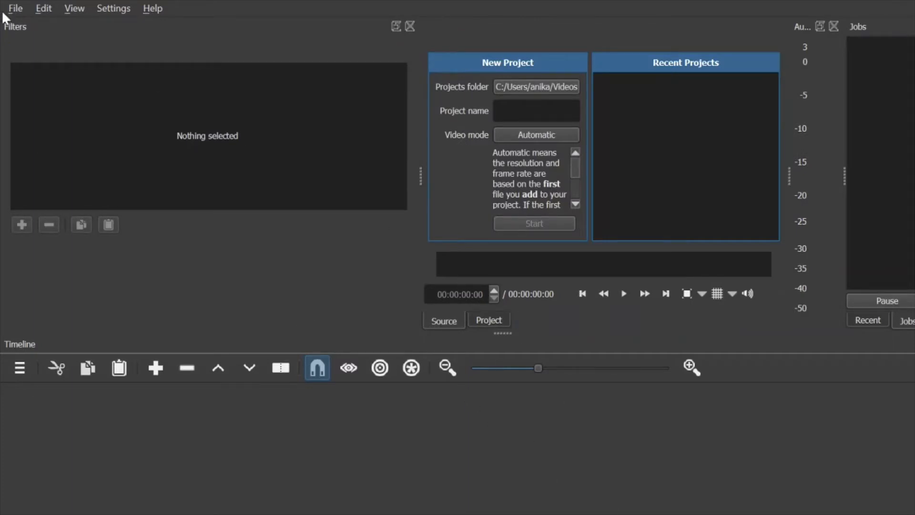
Open the first .mp4 recording of the girl from the Camera Roll folder
click(15, 9)
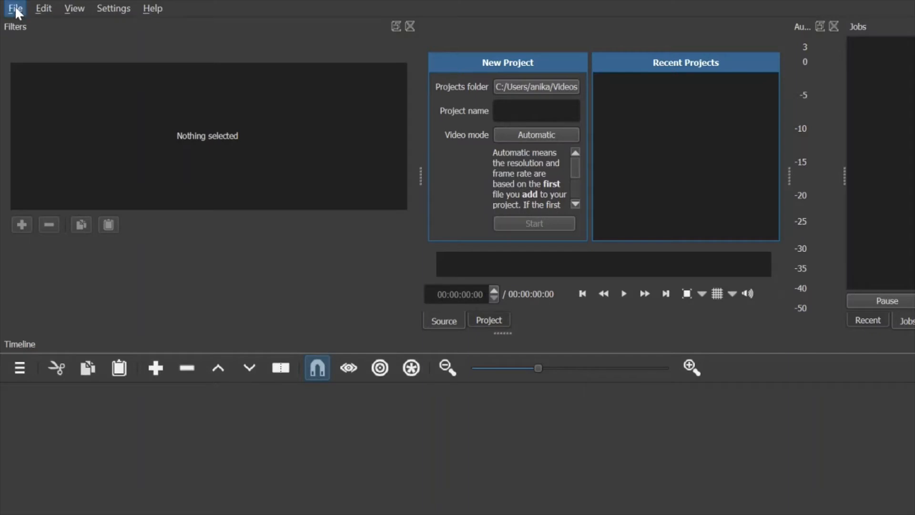
mouse_move(51, 58)
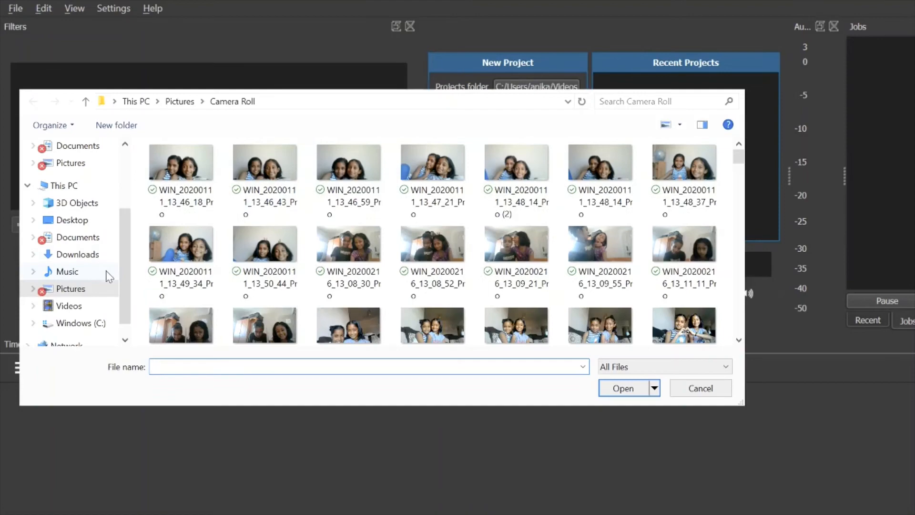
scroll(down, 3)
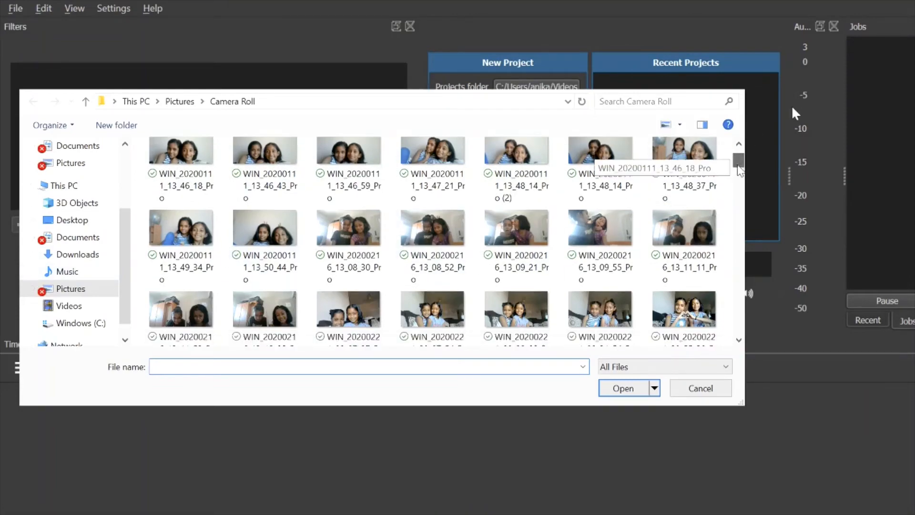
scroll(down, 3)
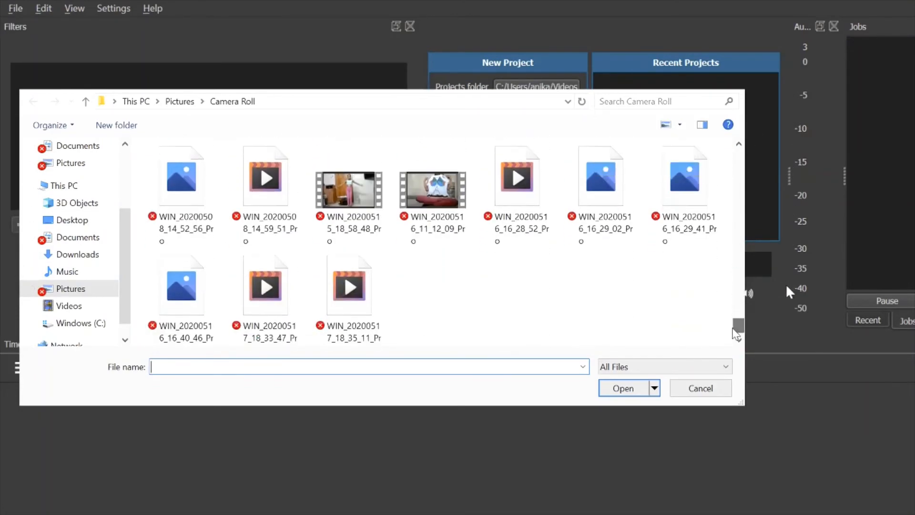
click(699, 388)
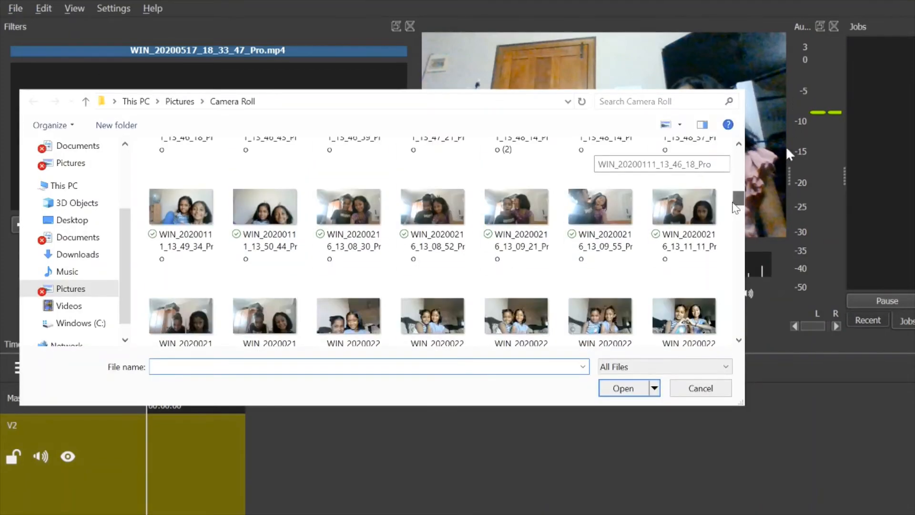
Scroll the Open dialog to reach the second .mp4 recording of the girl
scroll(down, 3)
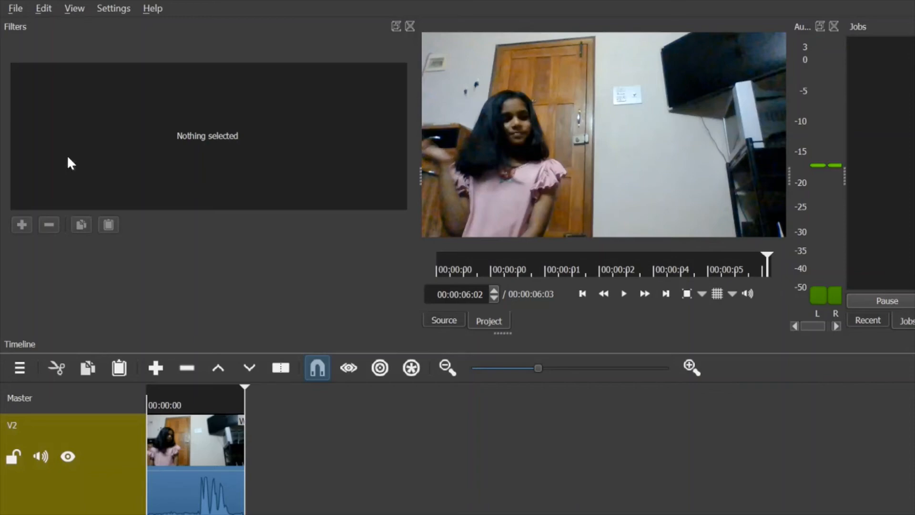
mouse_move(74, 9)
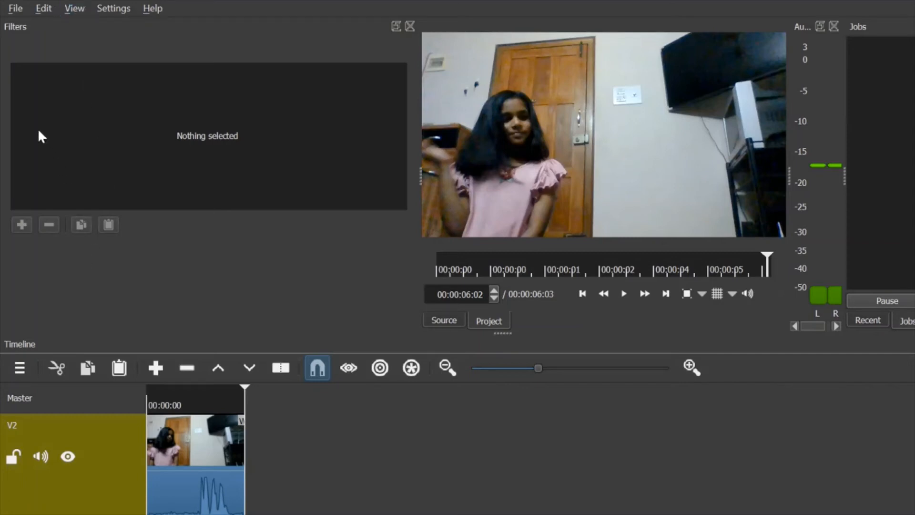
mouse_move(212, 477)
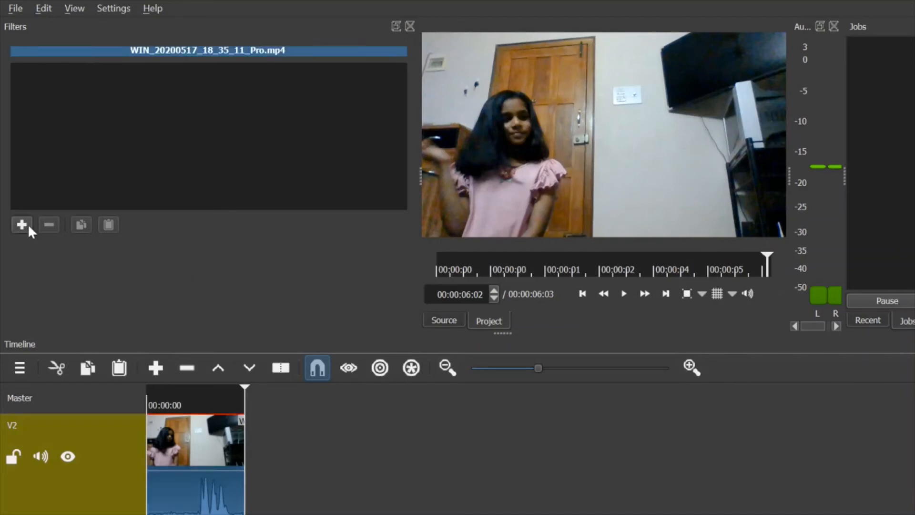
Add Mask: Simple Shape to the second clip, leaving Shape set to Rectangle
click(22, 225)
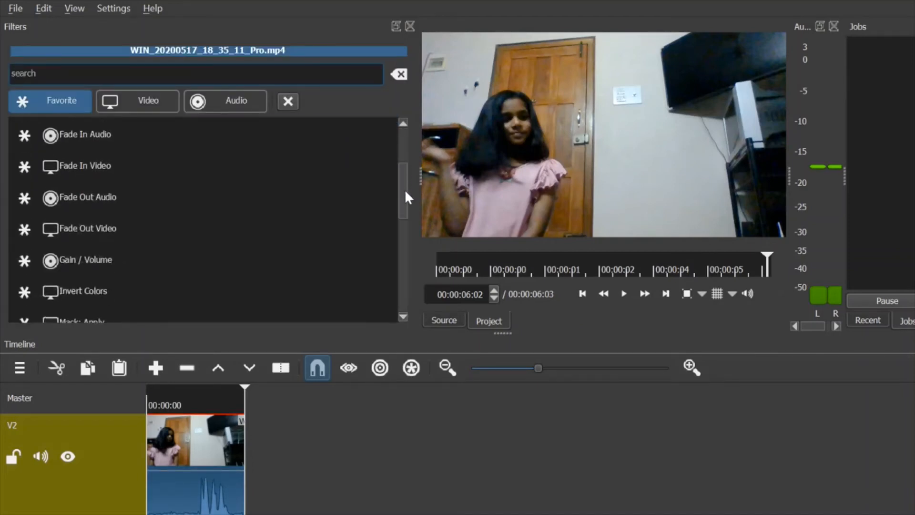
scroll(down, 3)
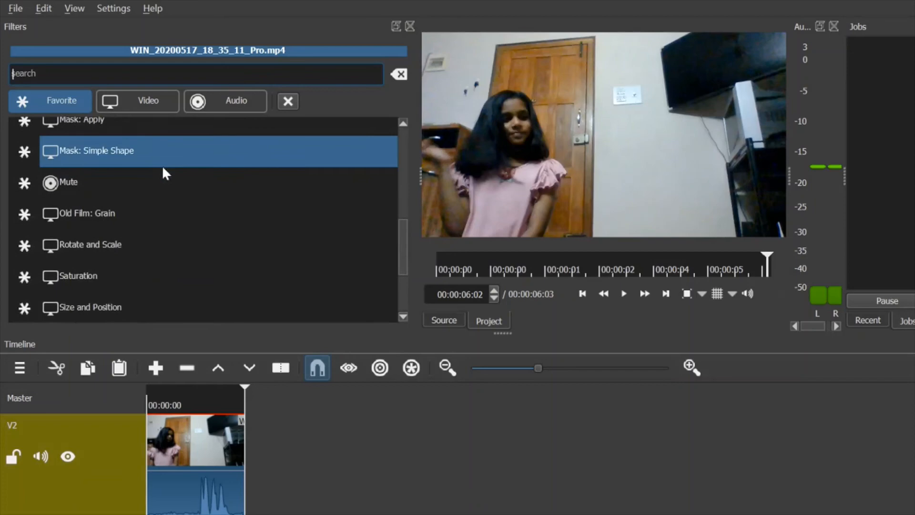
double_click(108, 151)
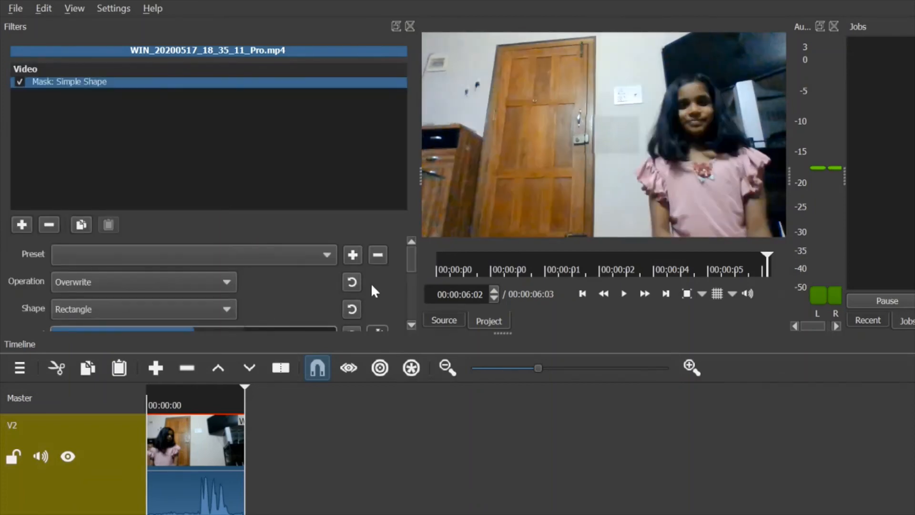
scroll(down, 3)
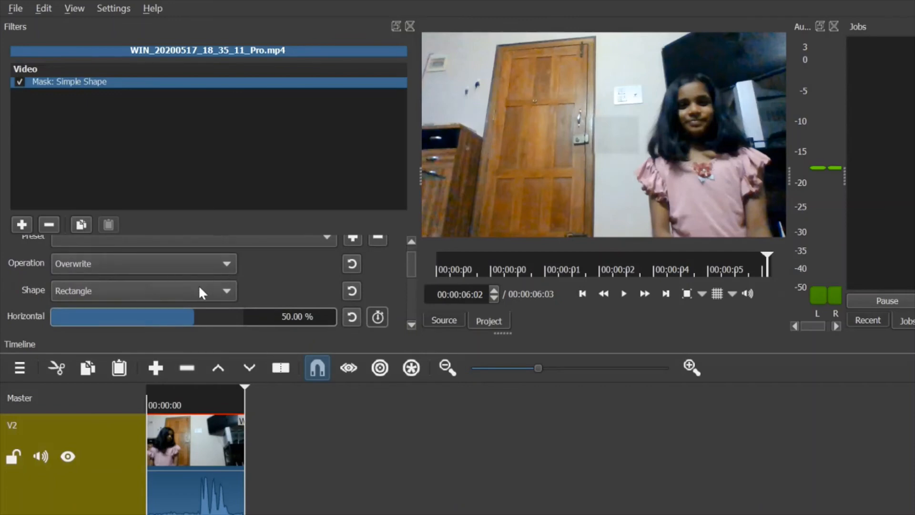
mouse_move(109, 292)
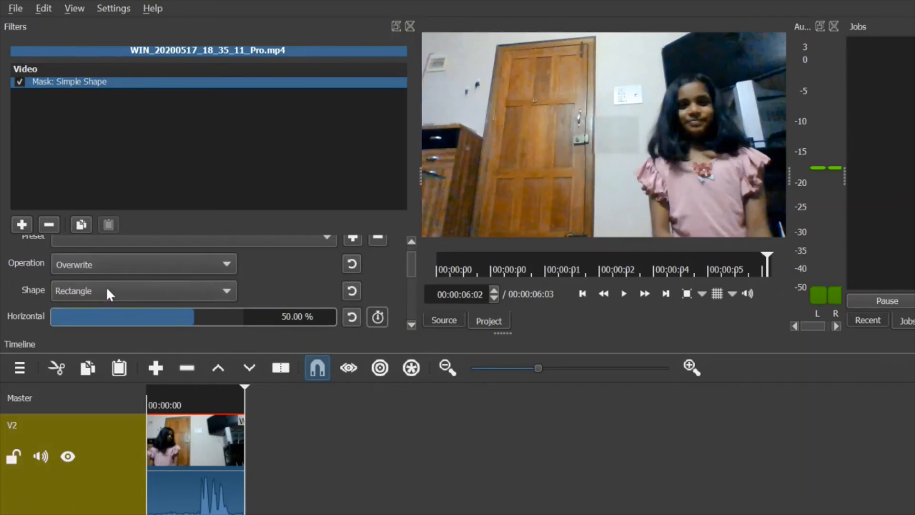
click(143, 264)
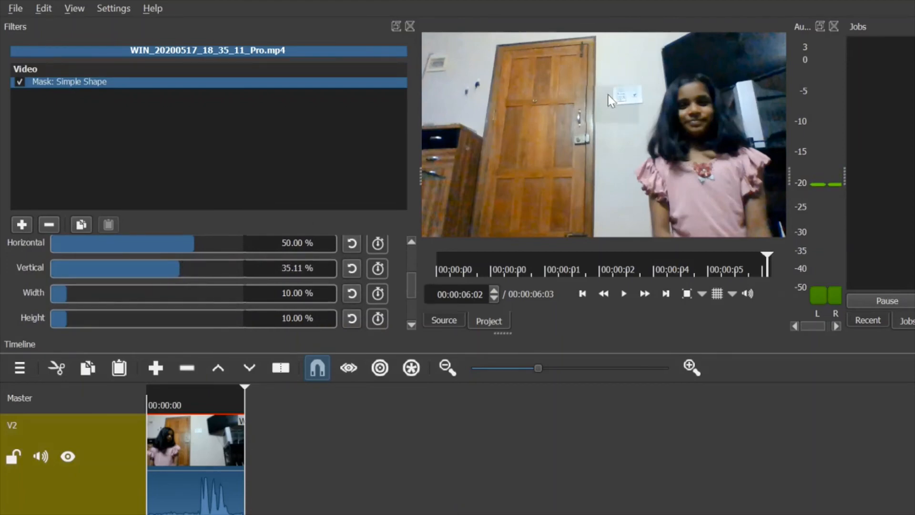
mouse_move(108, 290)
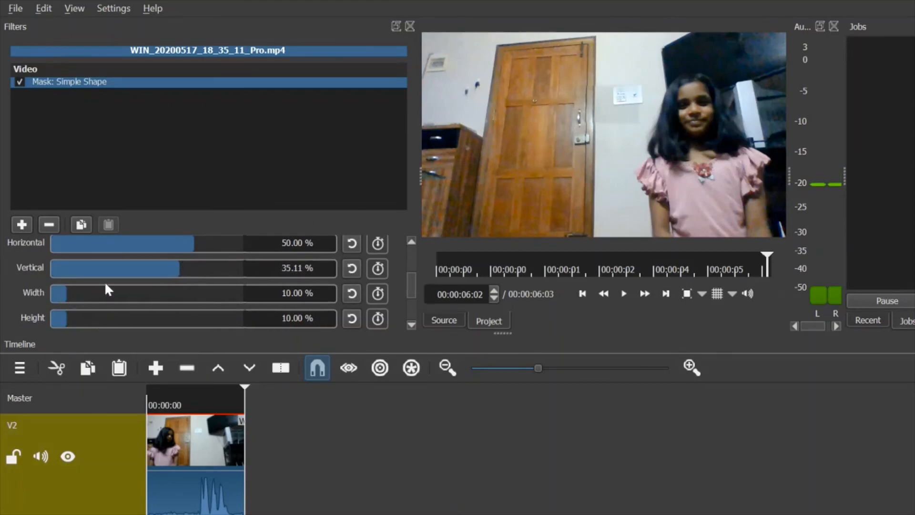
Set the mask to Horizontal 22.34%, Width 42.55%, Height 100% and preview the twins from the start
drag(193, 243, 173, 243)
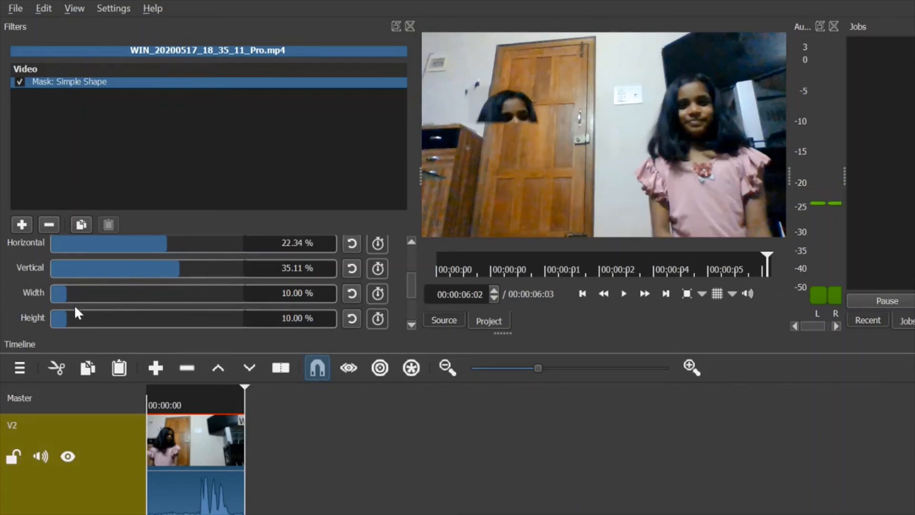
drag(61, 293, 105, 292)
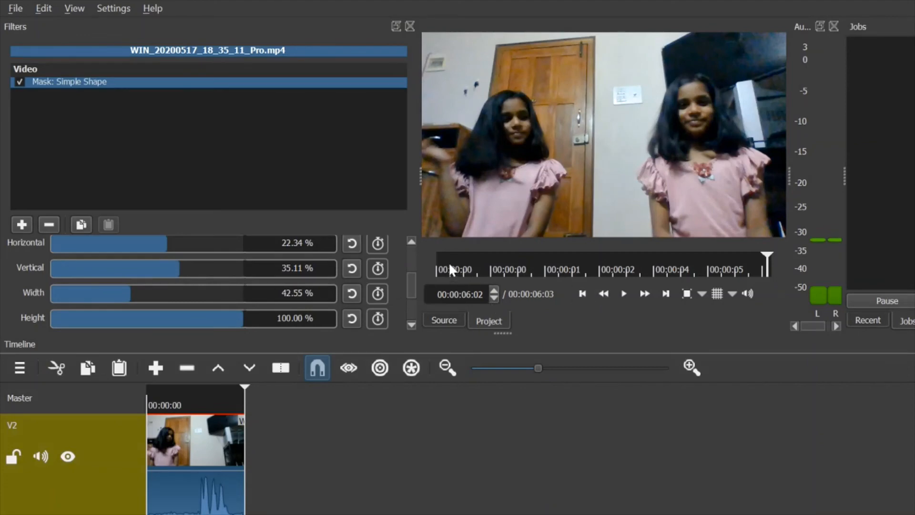
click(623, 294)
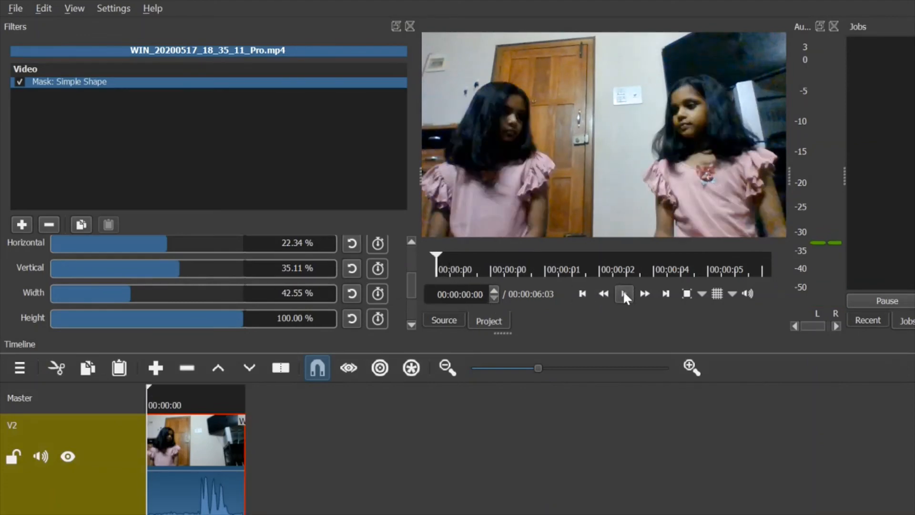
click(624, 294)
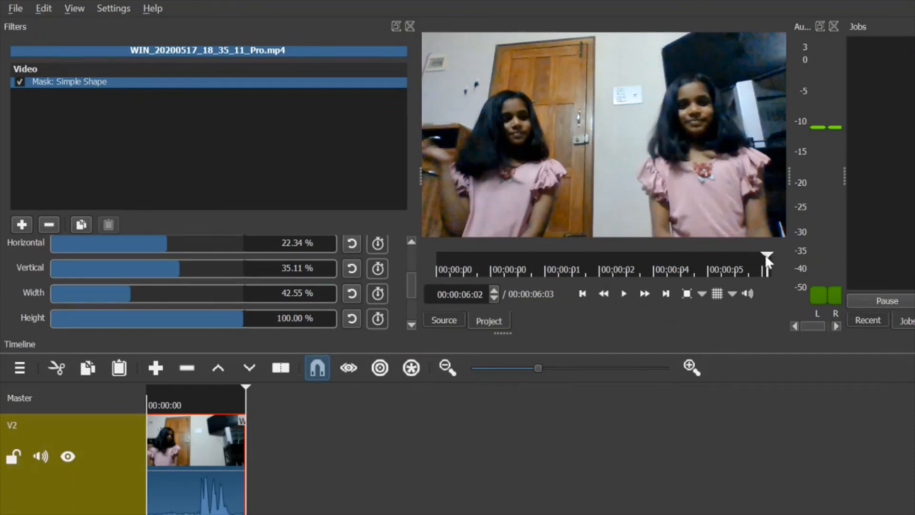
mouse_move(475, 227)
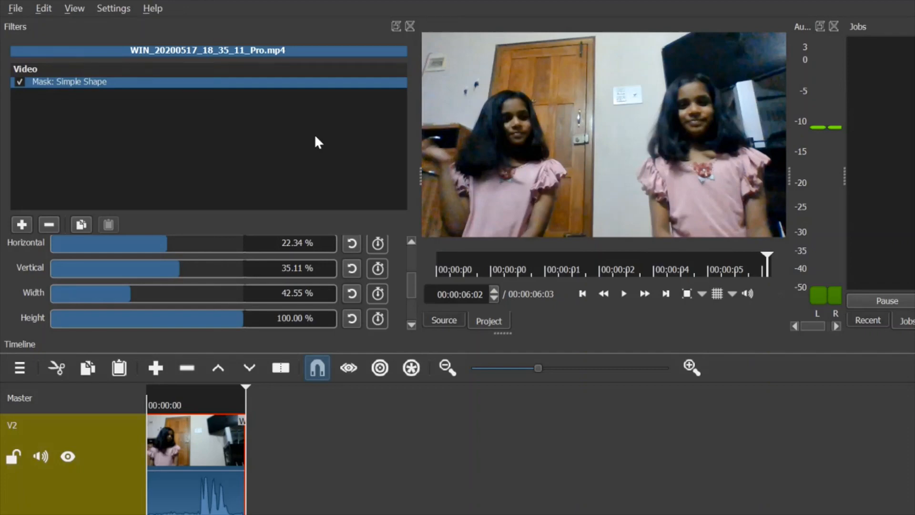
mouse_move(145, 71)
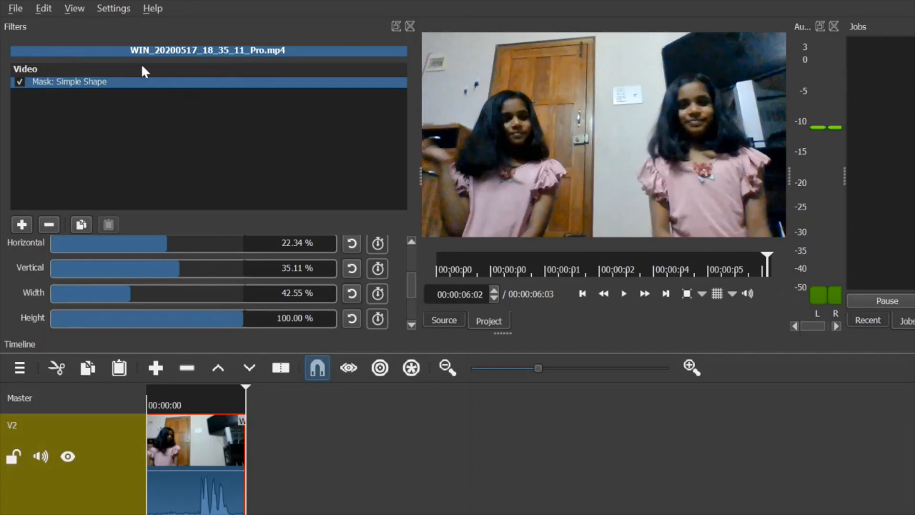